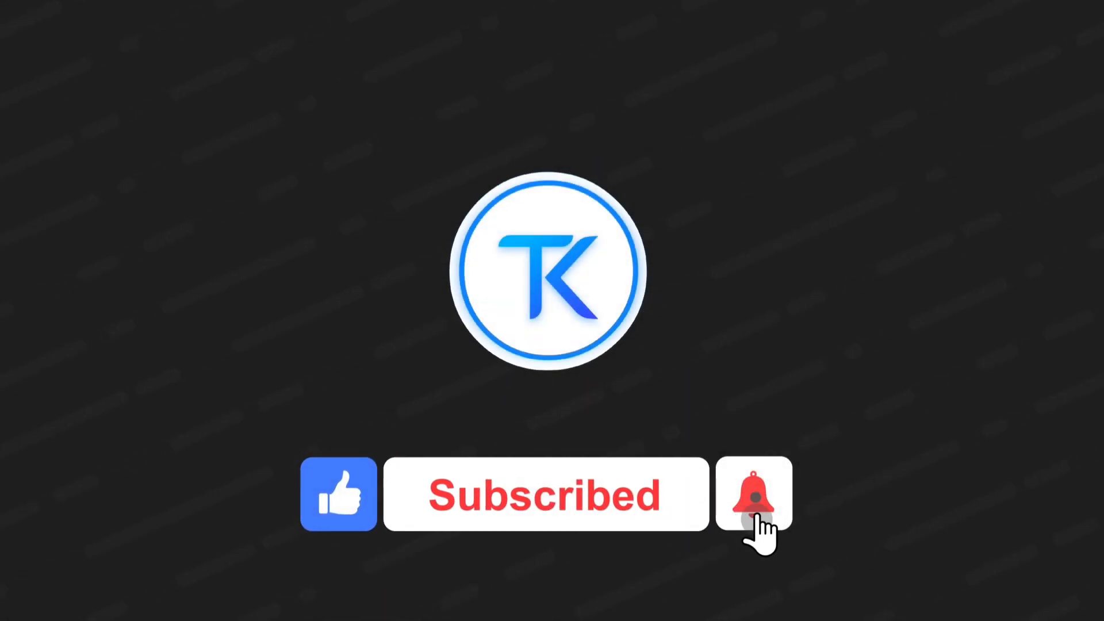
click(753, 493)
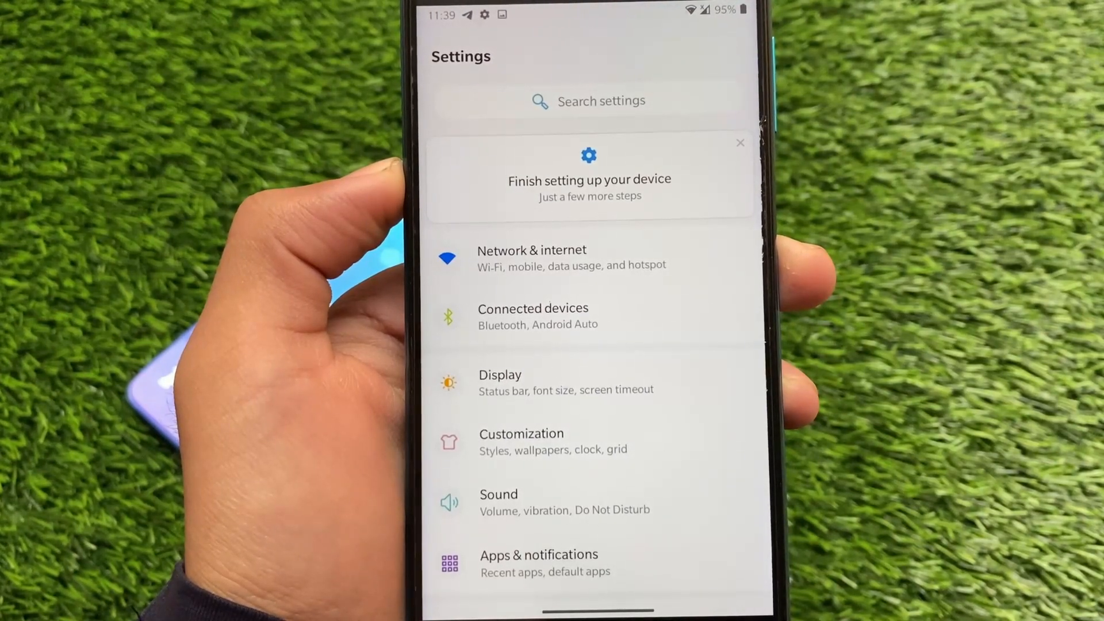
click(499, 382)
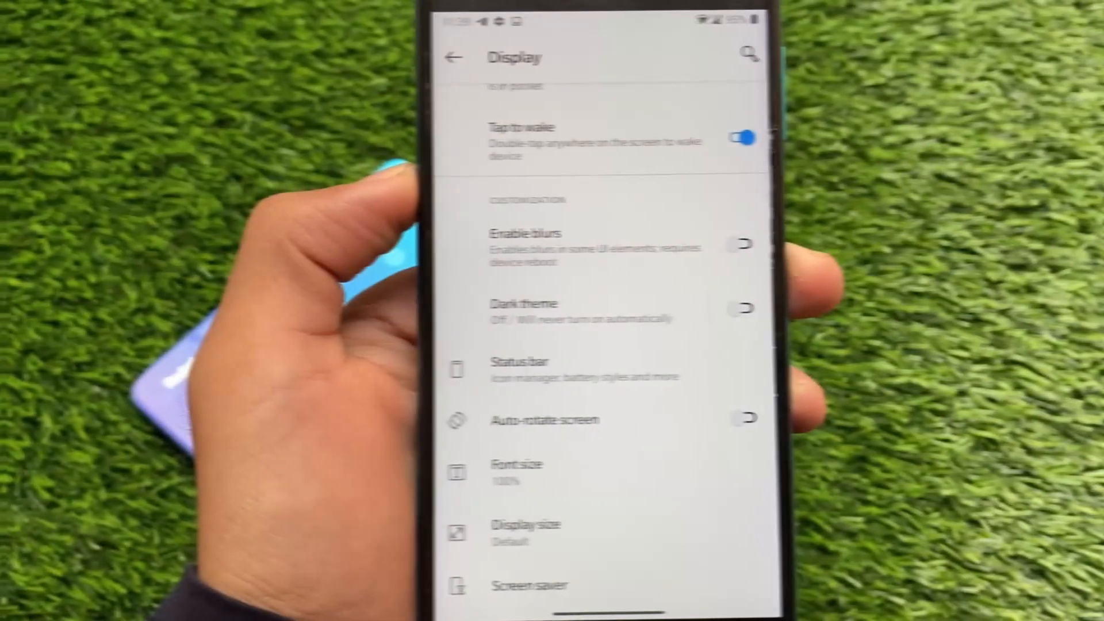